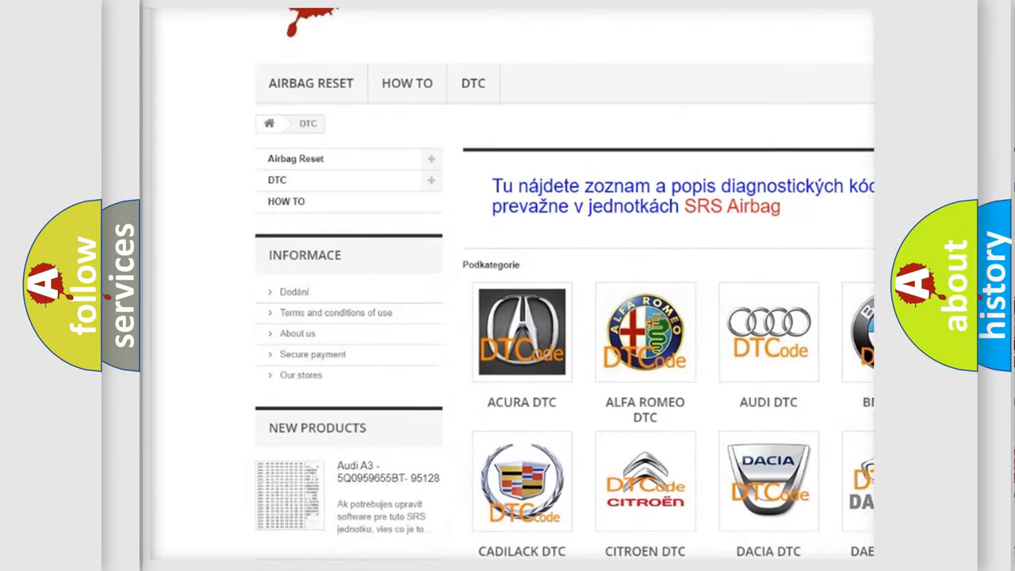
{"action": "scroll", "scroll_direction": "down", "scroll_amount": 3}
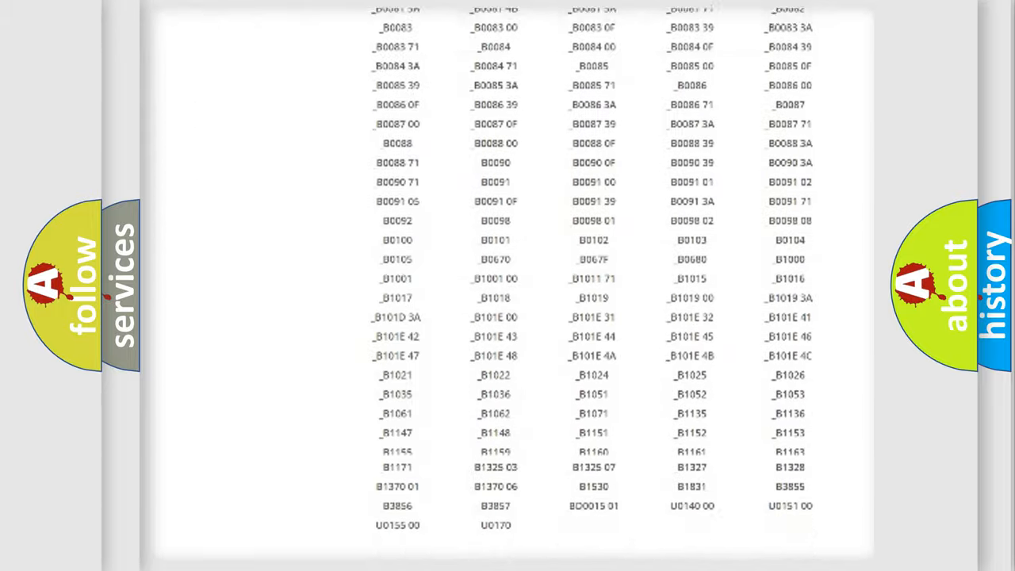
{"action": "scroll", "scroll_direction": "up", "scroll_amount": 3}
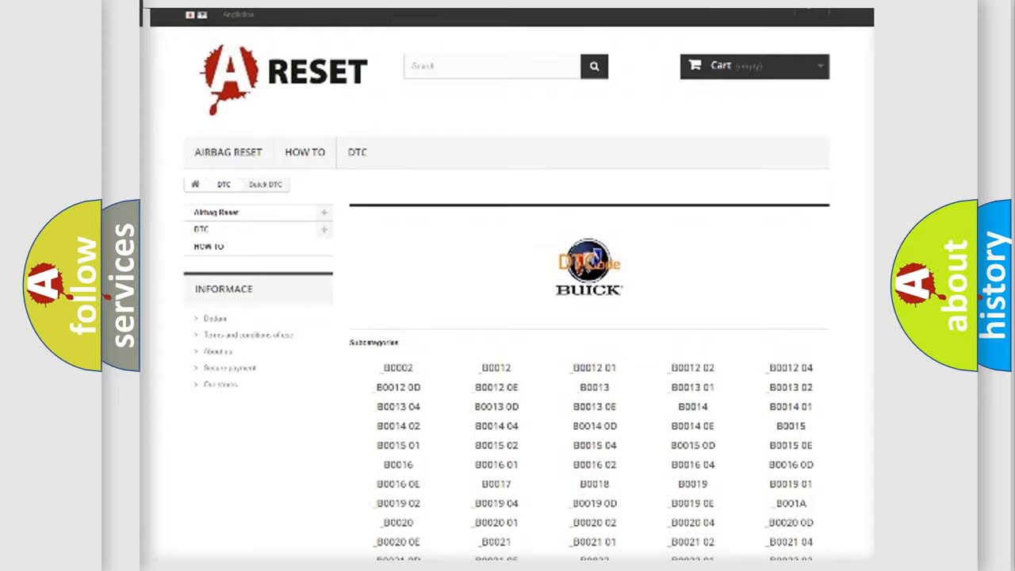